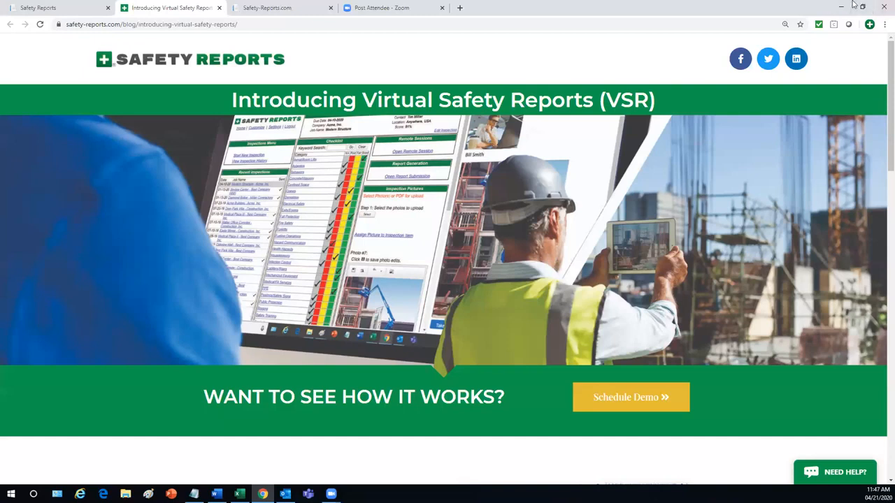
# Bring up the VSR Test Job inspection page with its checklist, remote session and photo sections
pyautogui.click(280, 8)
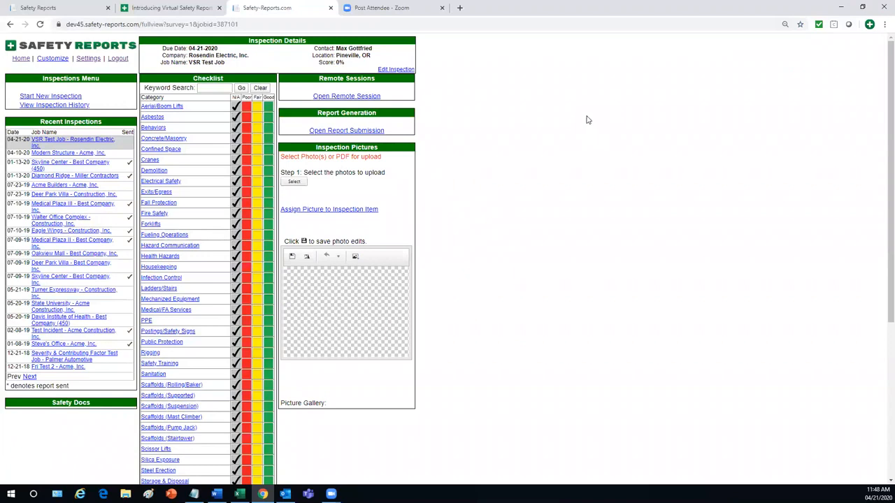
pyautogui.moveTo(576, 120)
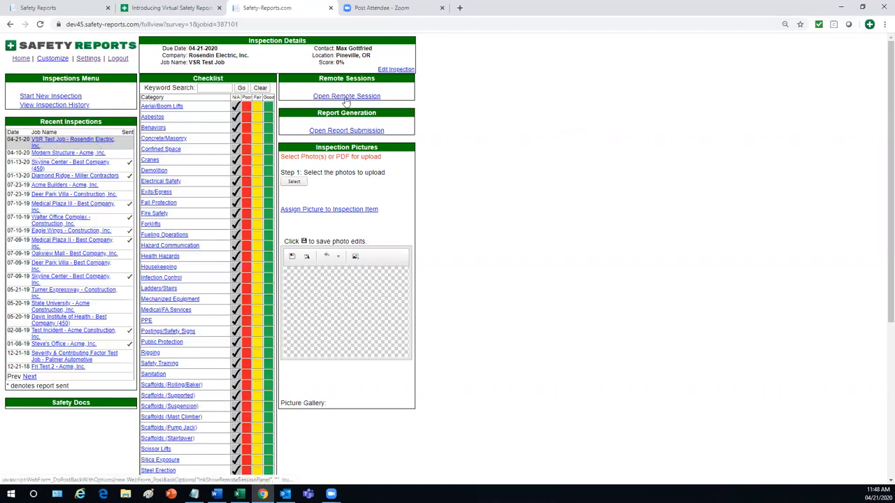
# Create remote session 134-387101 with inspector details 'Ma' and launch its session window
pyautogui.click(346, 95)
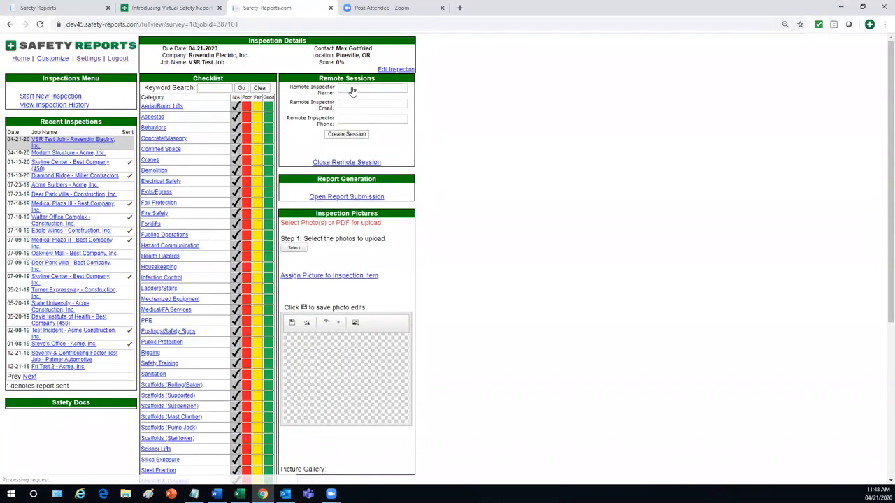
pyautogui.write('Ma')
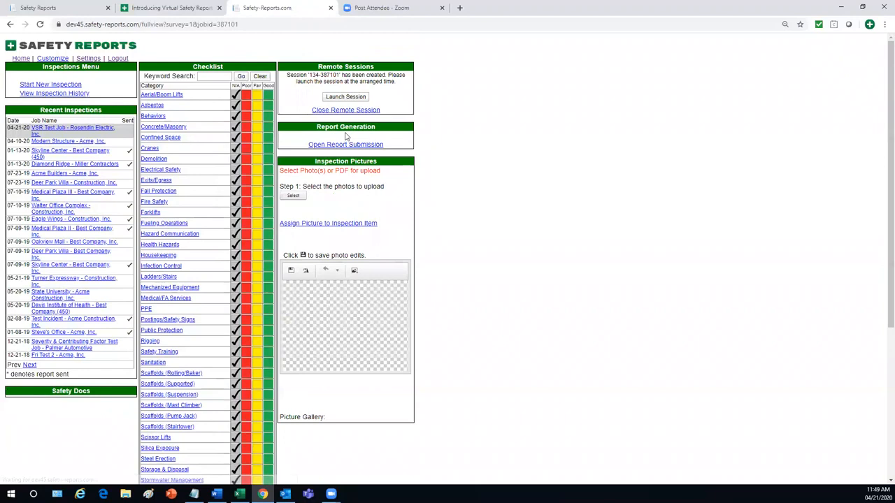
pyautogui.click(346, 96)
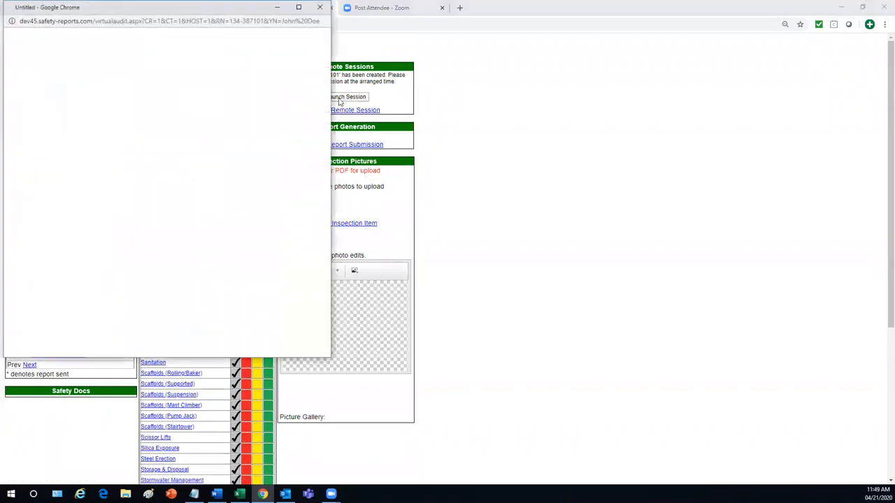
# Place the Basic Communication window beside the inspection and join session 134-387101
pyautogui.click(347, 96)
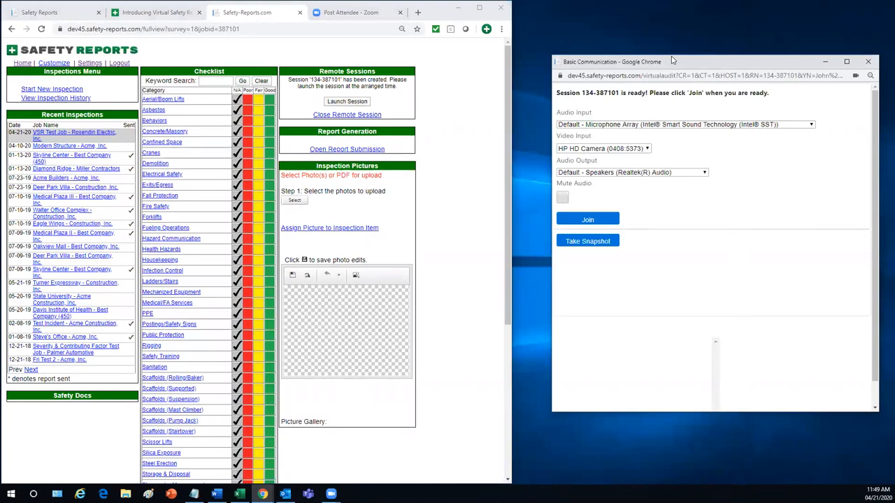
pyautogui.moveTo(688, 51)
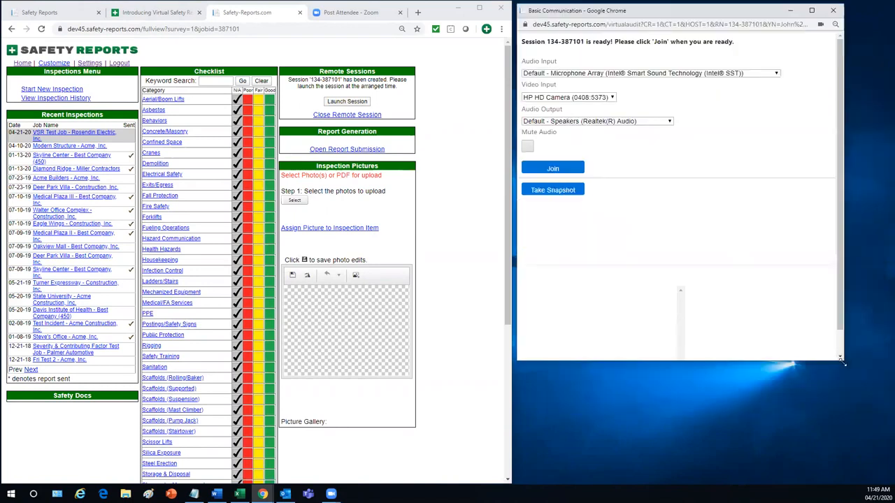
pyautogui.click(552, 167)
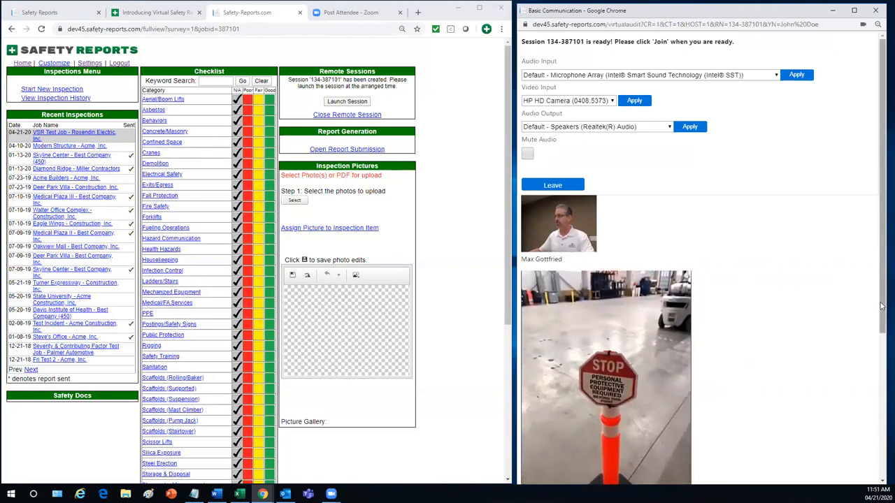
# Scroll the joined session window down to reach the Take Snapshot button
pyautogui.scroll(-3)
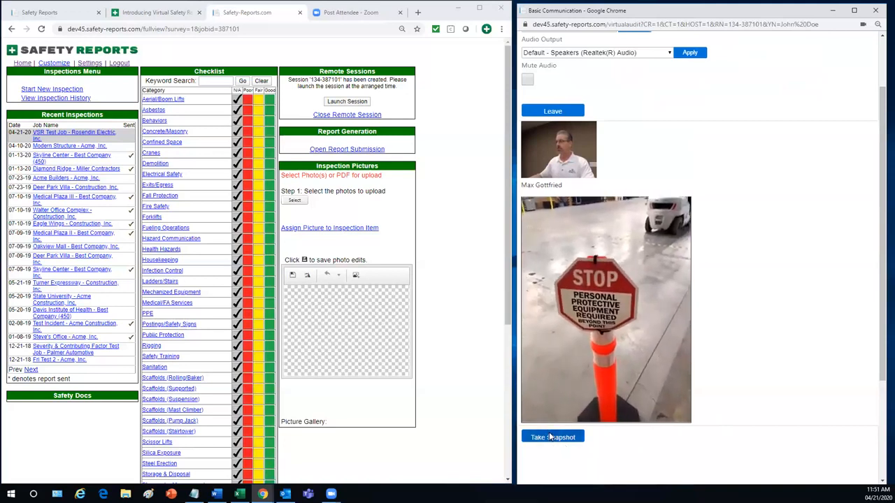
# Capture the stop-sign still and upload it to the inspection as Photo #1
pyautogui.click(554, 436)
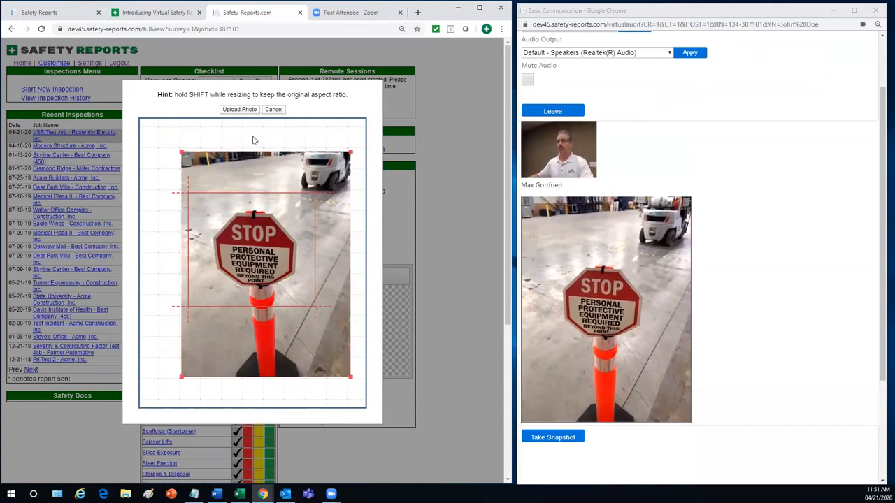
pyautogui.click(239, 109)
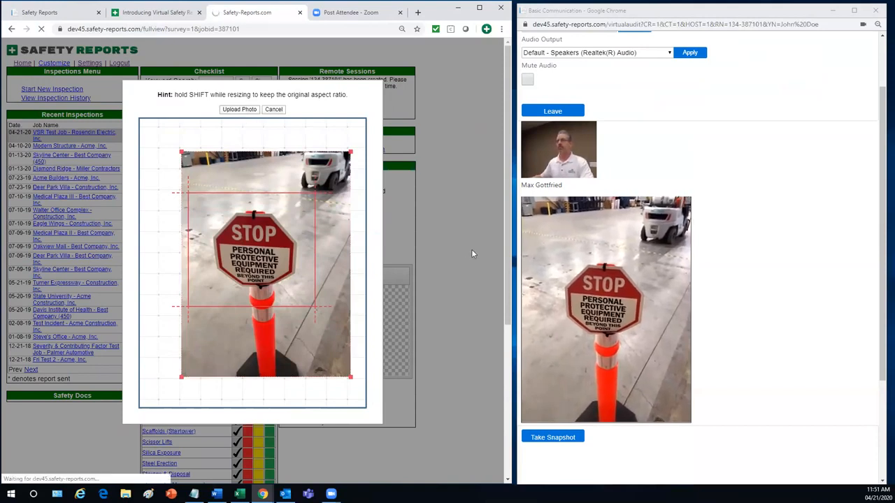
pyautogui.moveTo(481, 257)
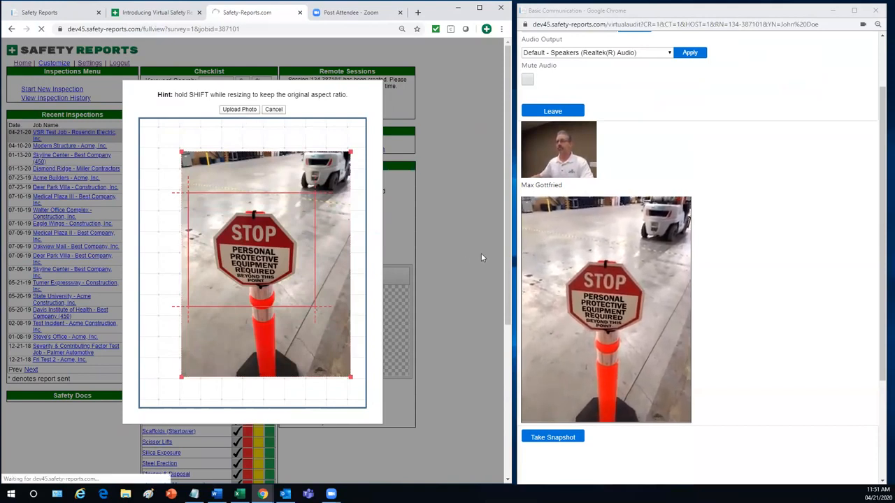
pyautogui.click(239, 109)
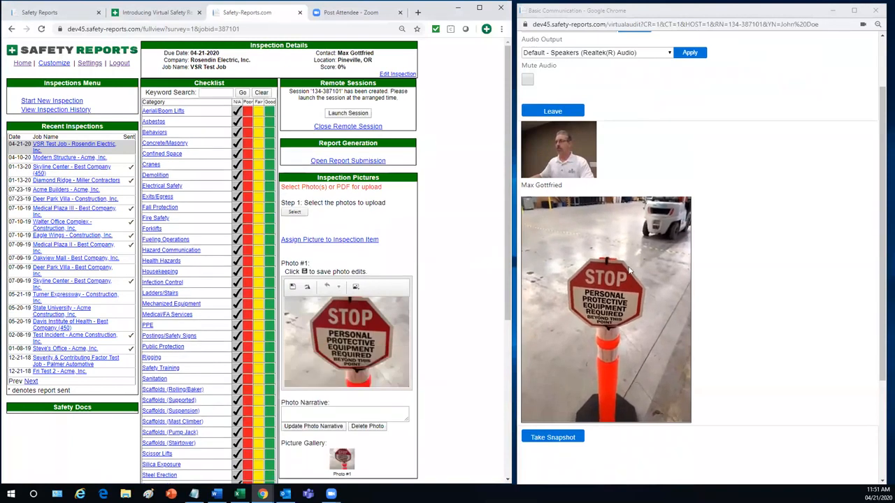
pyautogui.moveTo(800, 281)
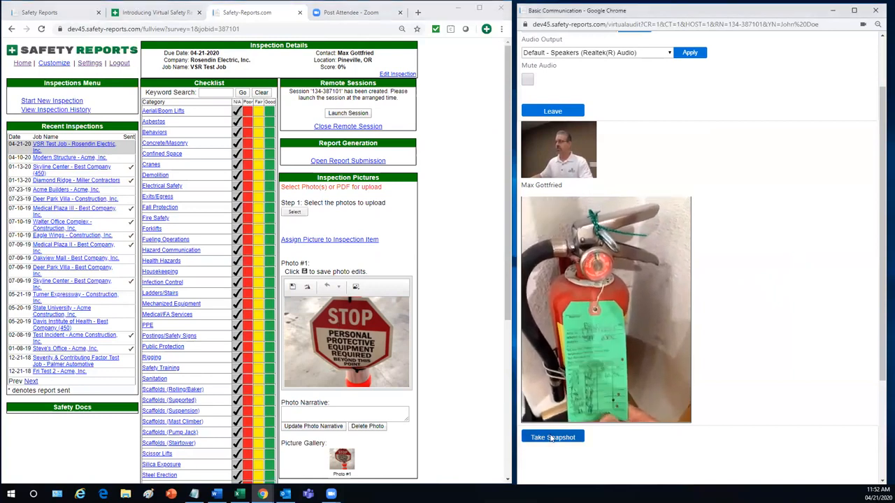
# Capture a still of the tagged fire extinguisher, ready for cropping and upload
pyautogui.click(552, 436)
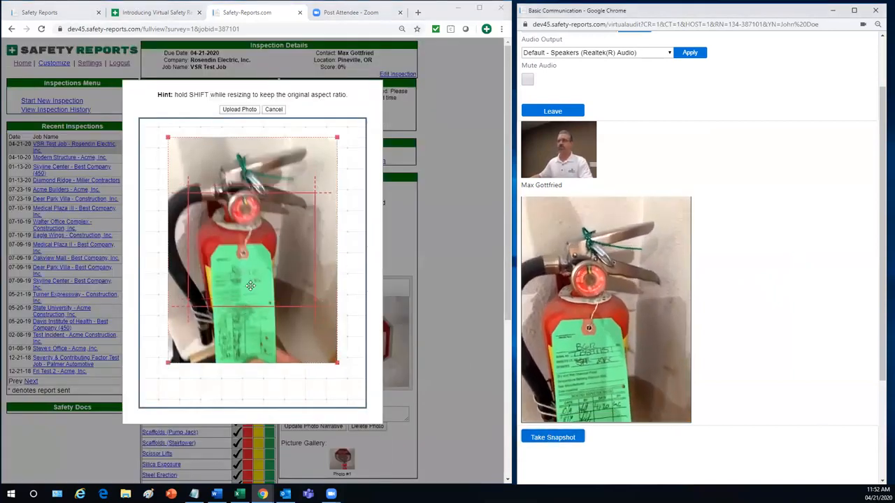